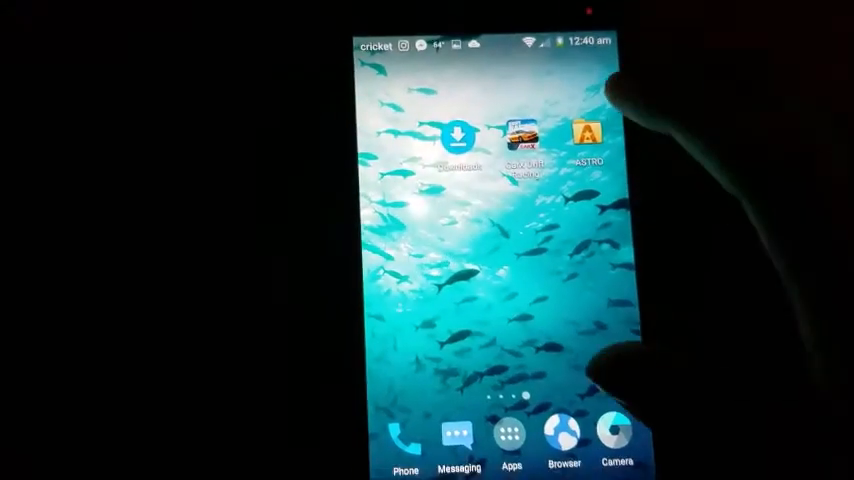
Move the com.CarX data folder from Android/obb out to Primary storage.
left_click(584, 132)
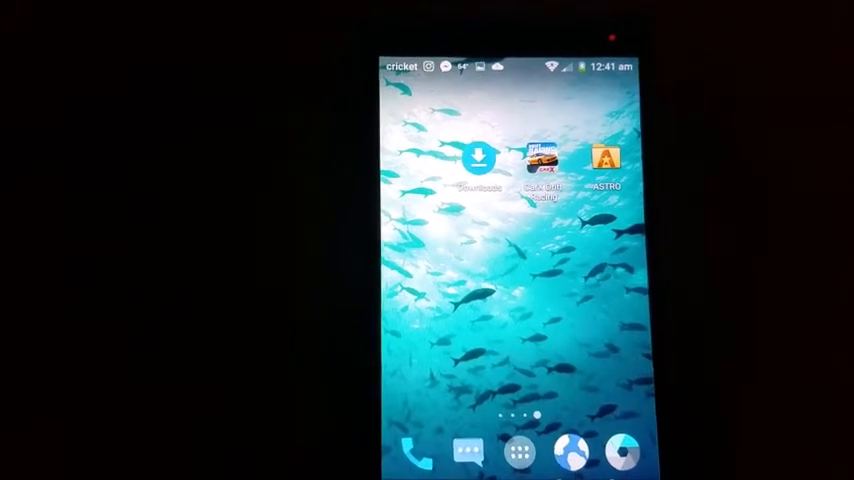
left_click(604, 160)
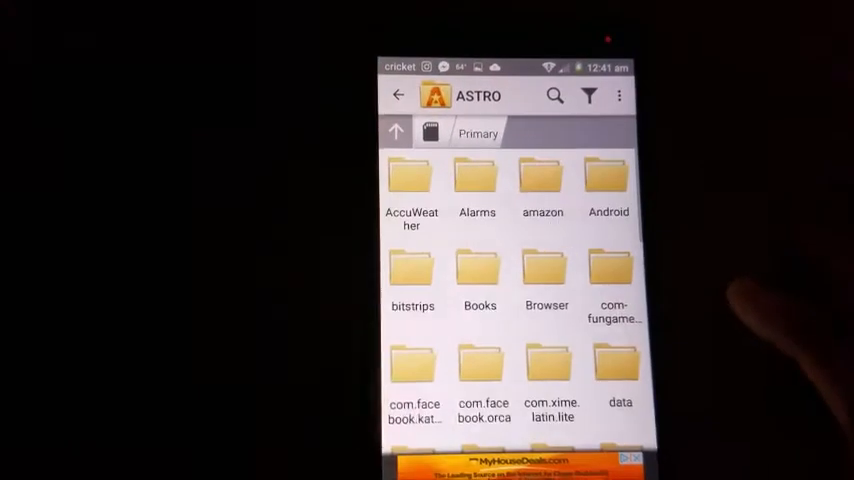
left_click(608, 180)
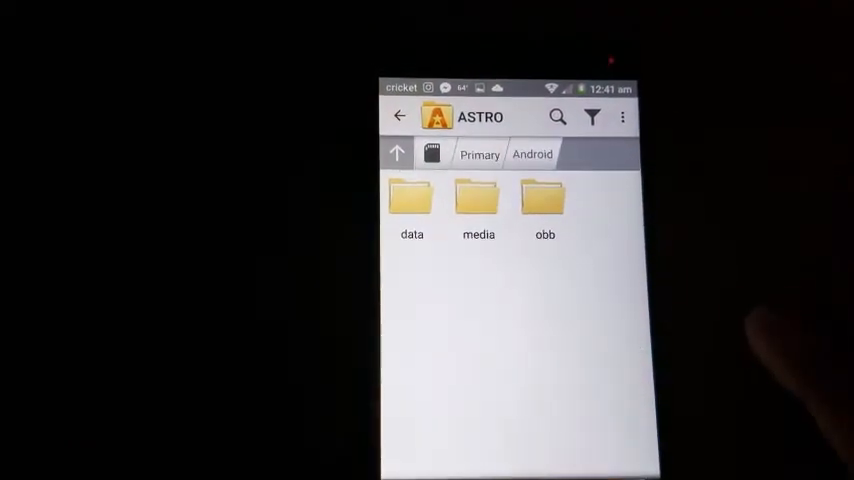
left_click(544, 196)
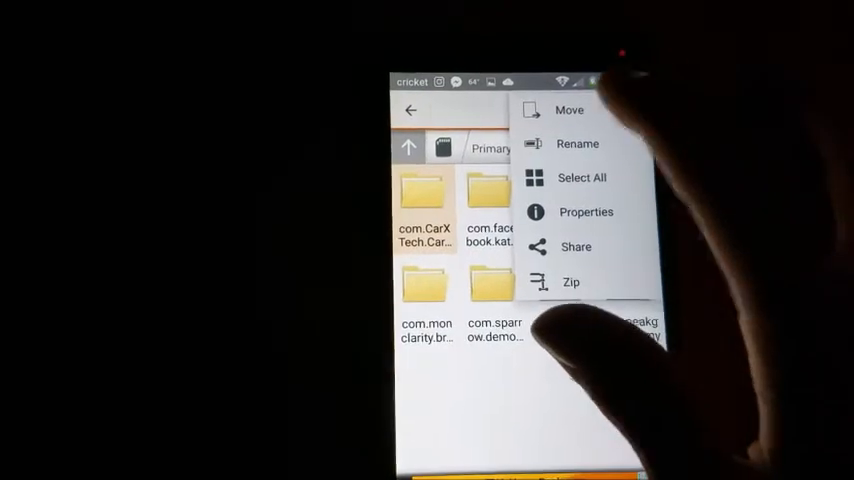
left_click(568, 112)
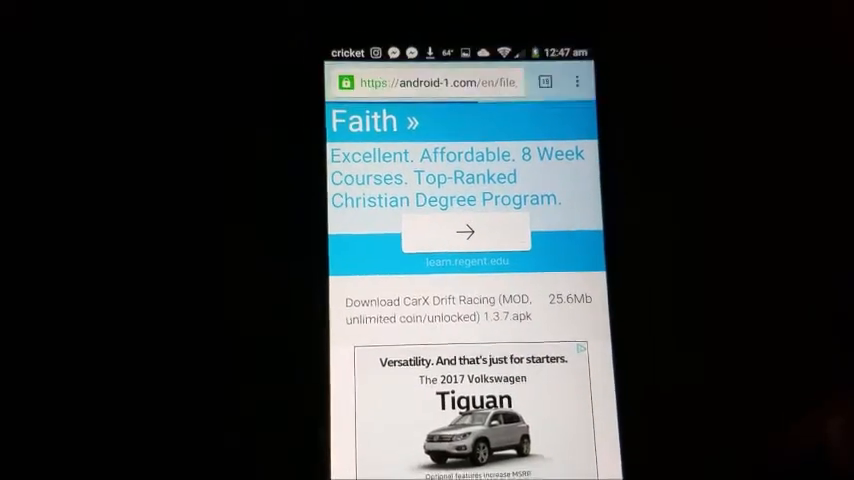
Download the 25.6 MB CarX Drift Racing MOD APK from android-1.com, keeping it despite the warning.
scroll("down", 3)
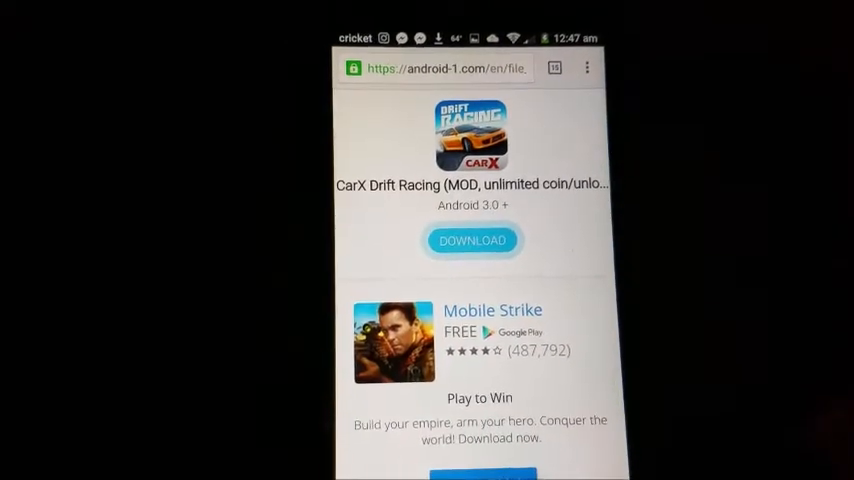
left_click(472, 240)
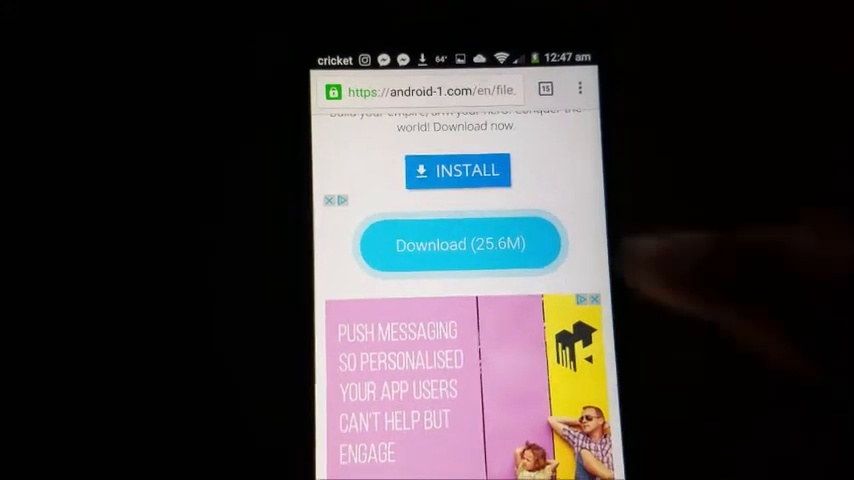
left_click(460, 244)
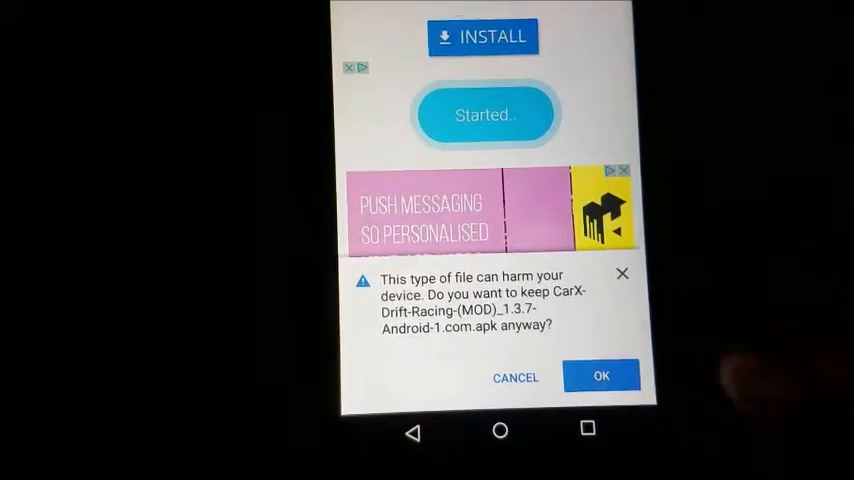
left_click(600, 376)
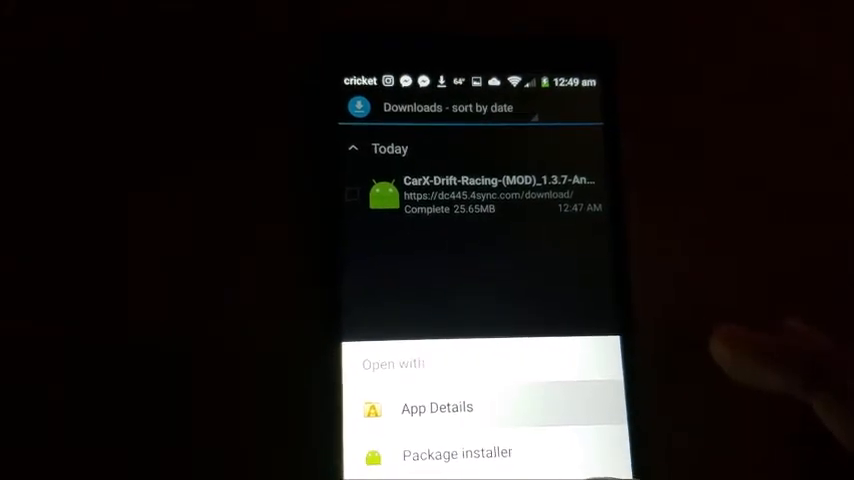
Install the downloaded CarX-Drift-Racing-(MOD) APK via Package installer.
left_click(458, 452)
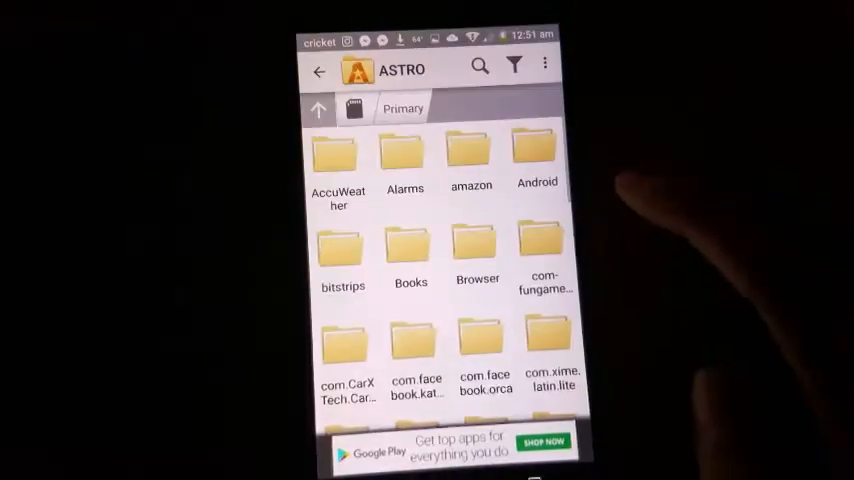
Move the com.CarX folder back into Android/obb, resolving the Directory Conflict.
left_click(536, 156)
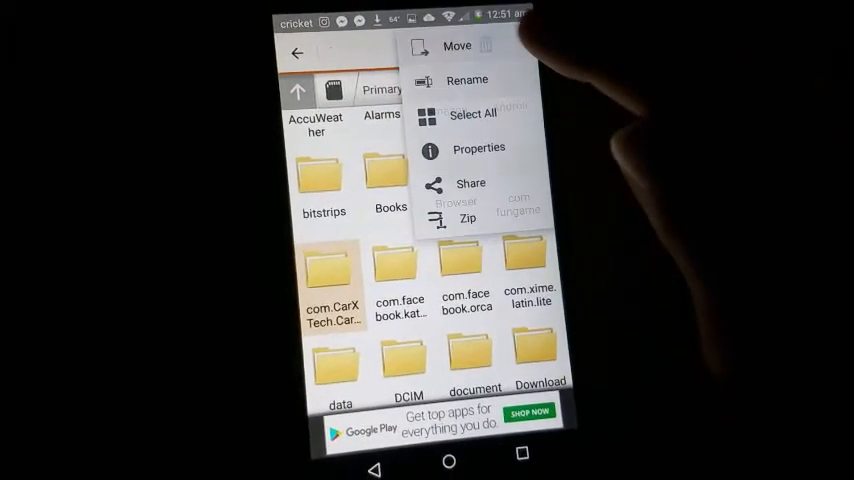
left_click(452, 46)
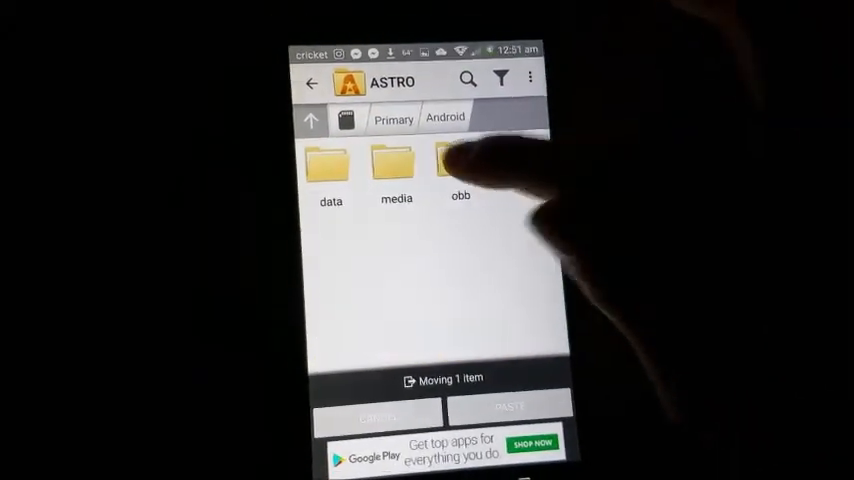
left_click(460, 164)
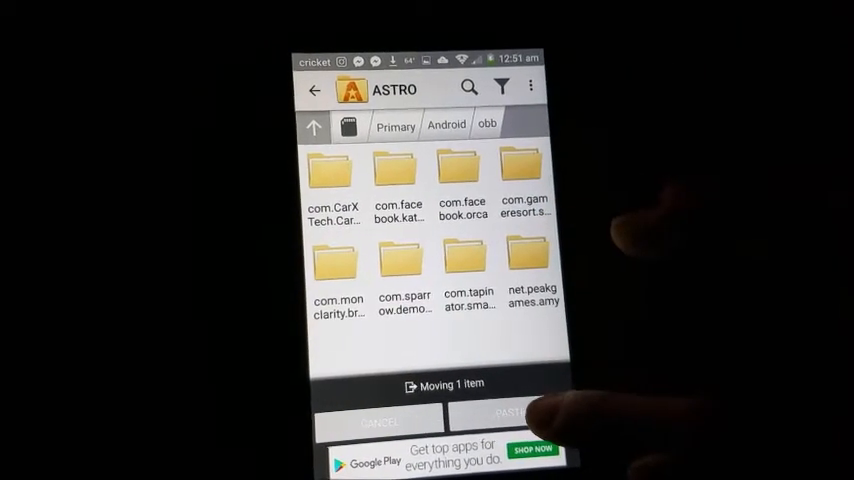
left_click(508, 408)
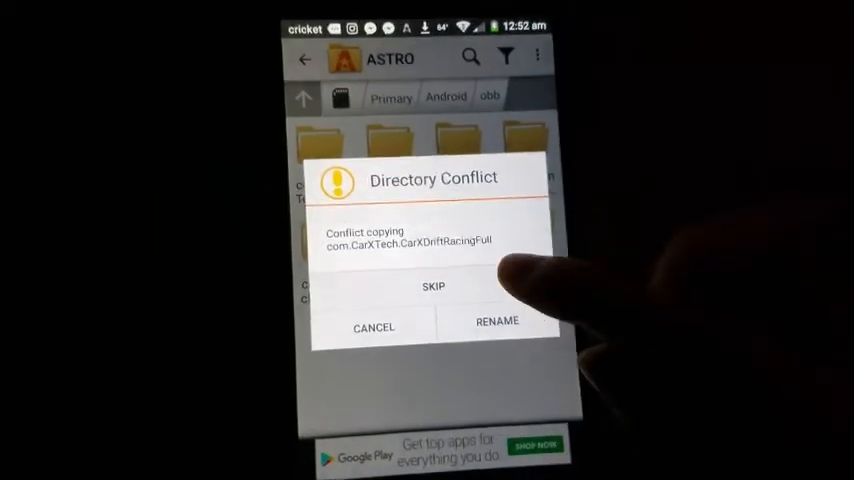
left_click(434, 288)
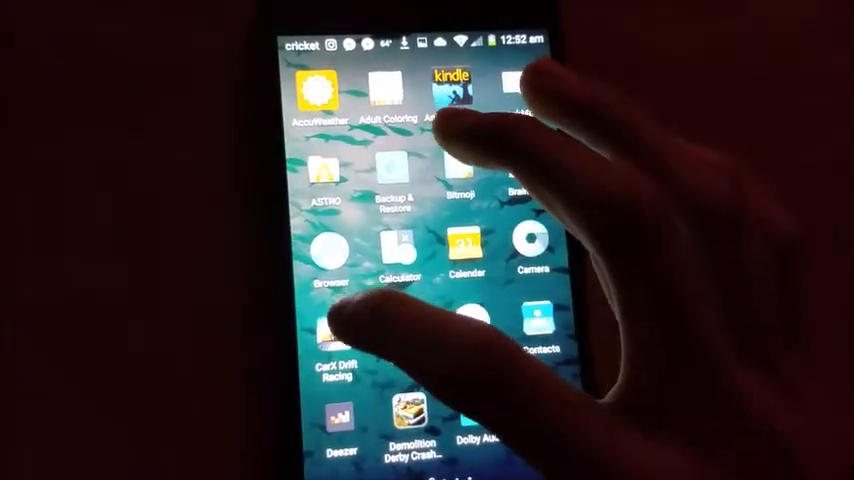
Launch CarX Drift Racing and unlock the Black Jack X22 for 800 coins.
left_click(332, 338)
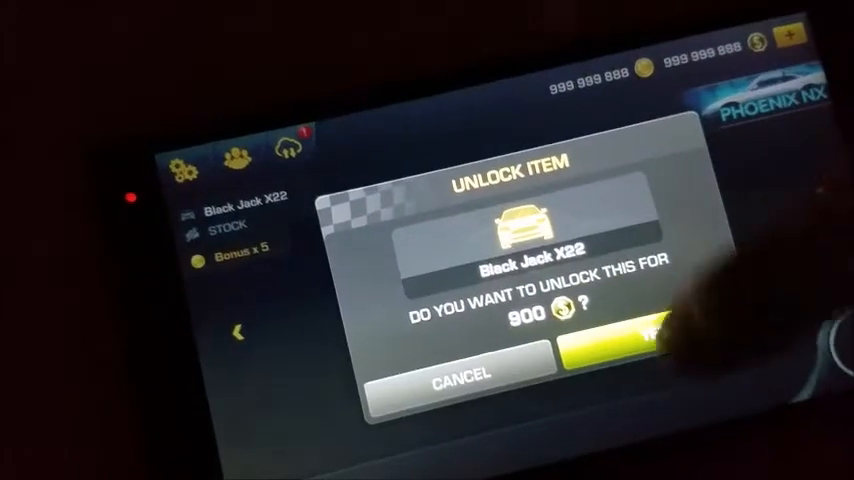
left_click(650, 344)
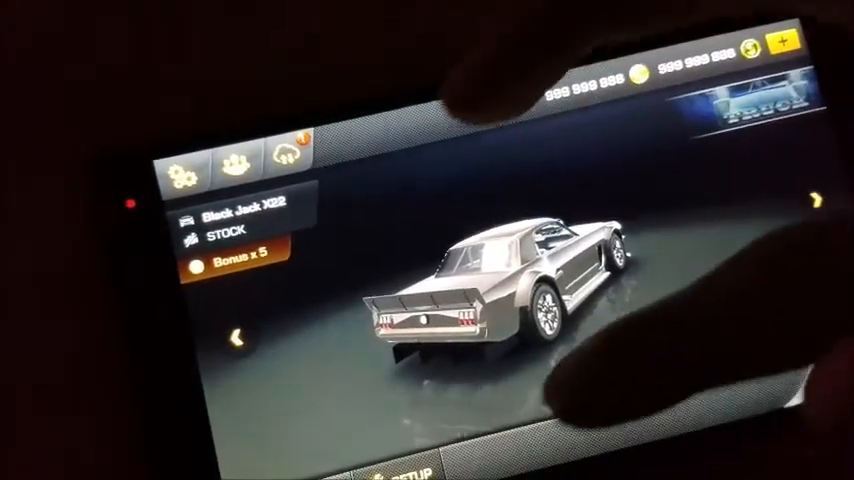